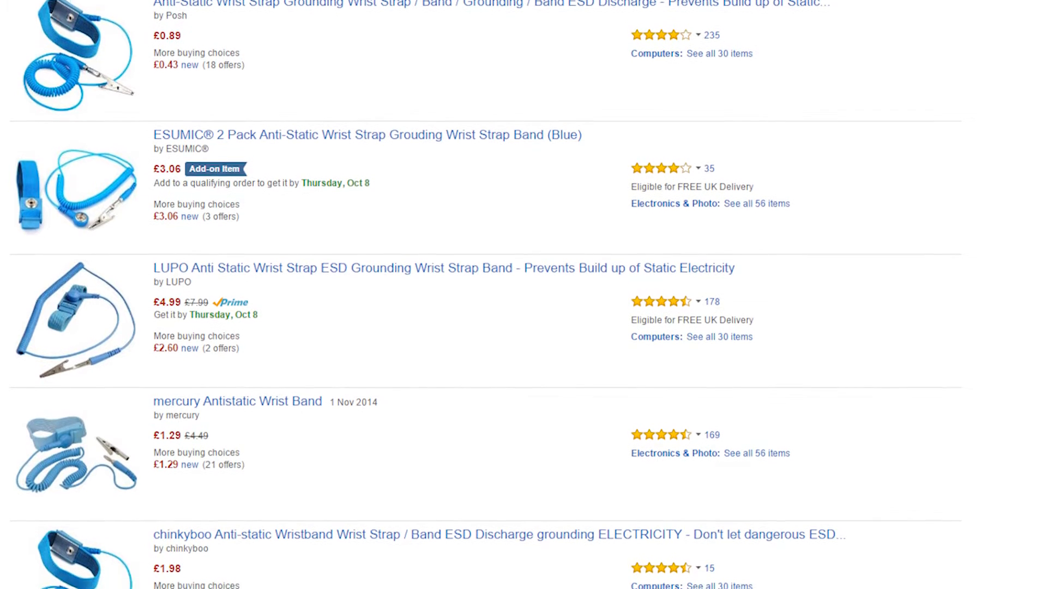
scroll(down, 3)
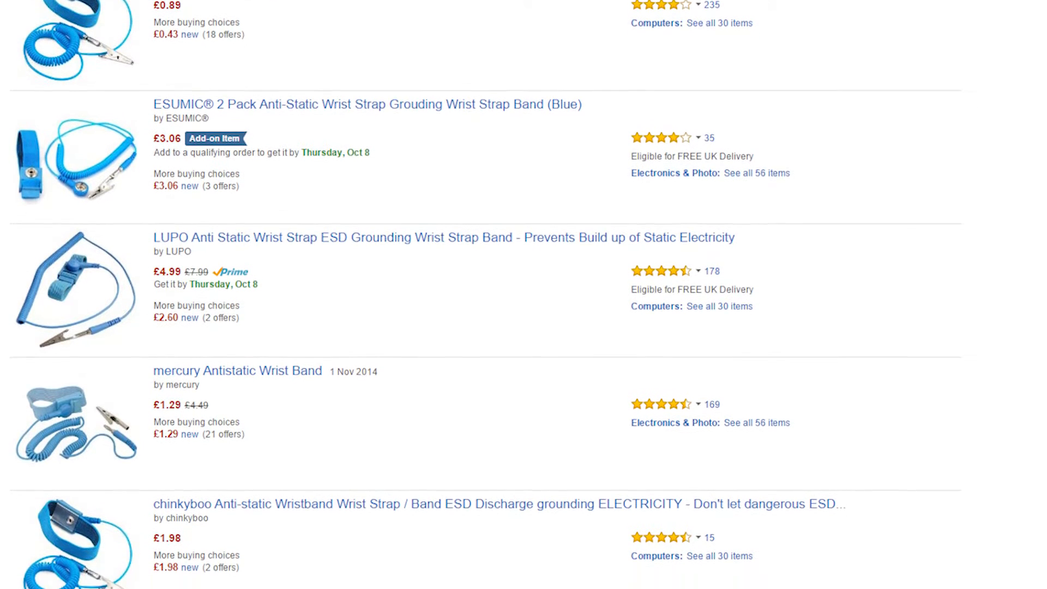
scroll(down, 3)
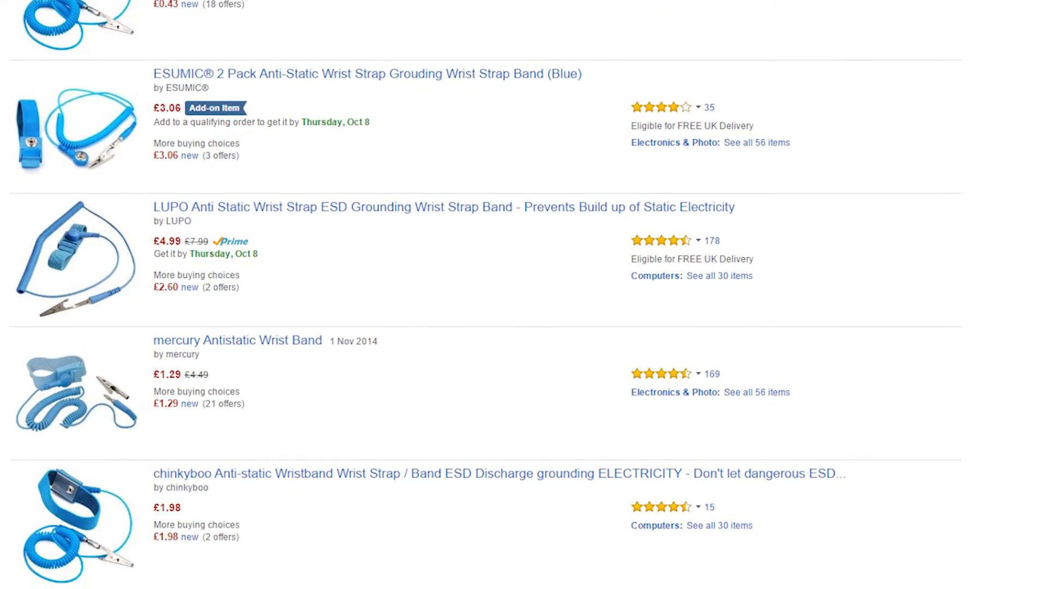